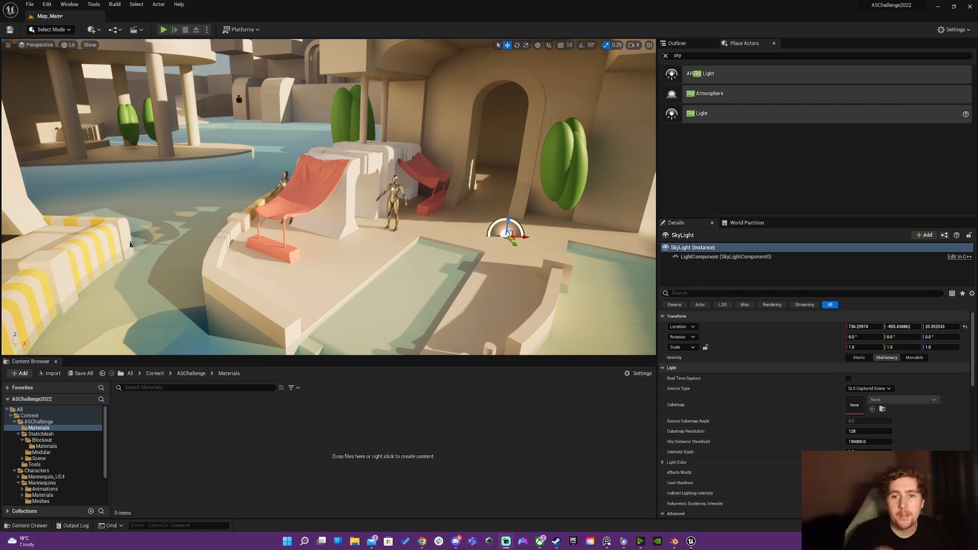
pyautogui.moveTo(350, 166)
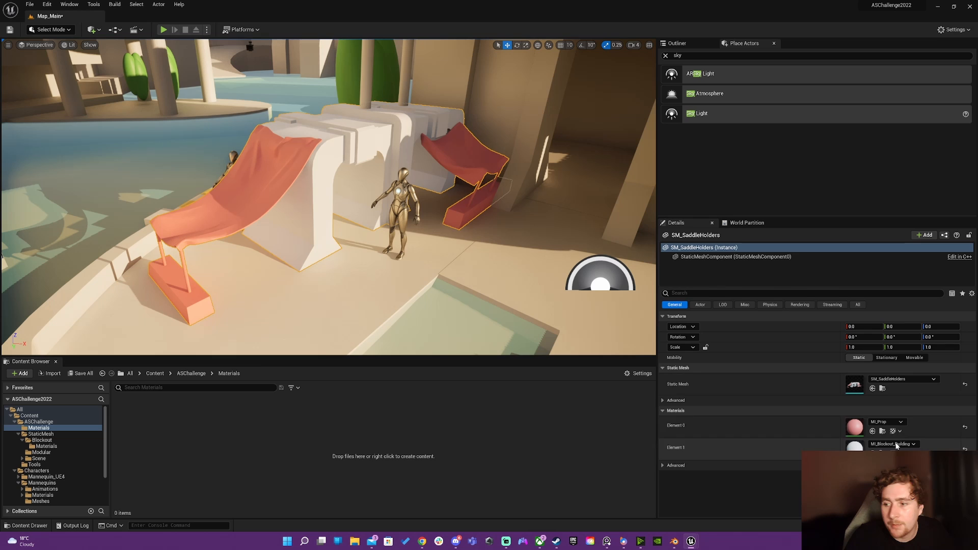
# - Locate the SM_SaddleHolders mesh in the StaticMesh > Scene > Buildings content folder
pyautogui.click(44, 465)
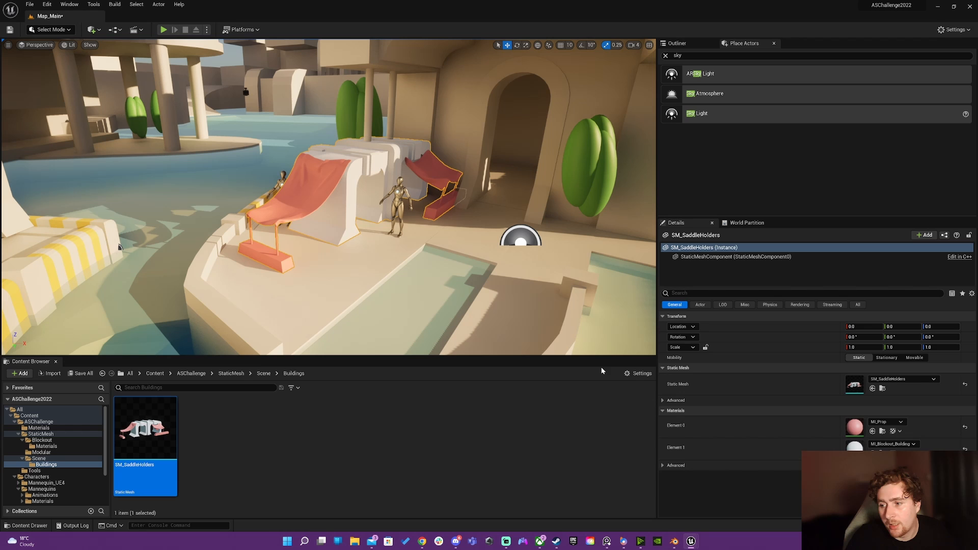
pyautogui.click(70, 44)
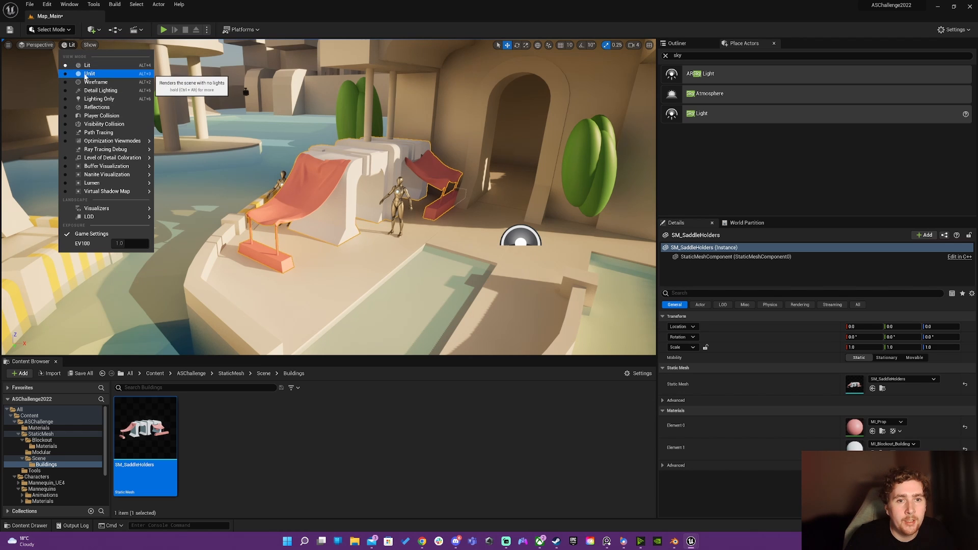
pyautogui.click(90, 74)
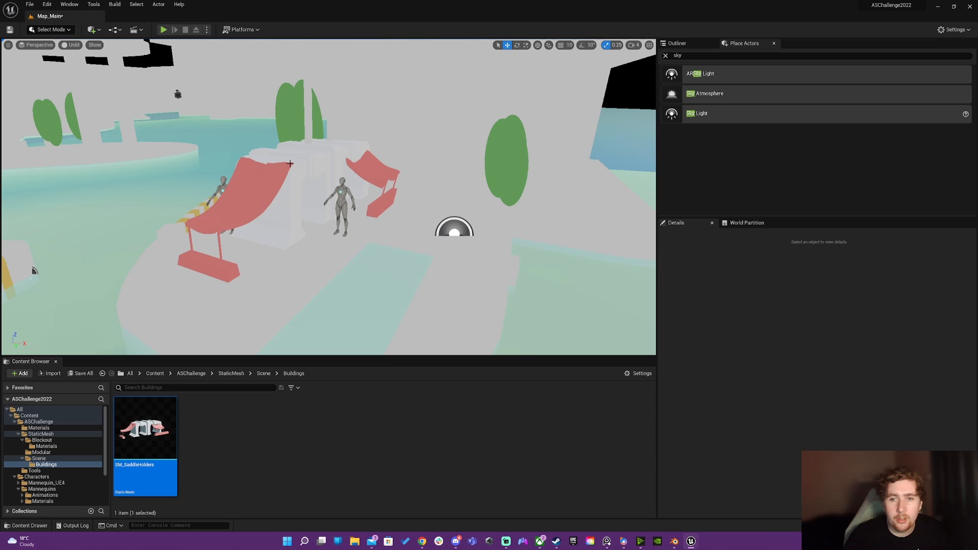
pyautogui.moveTo(310, 171)
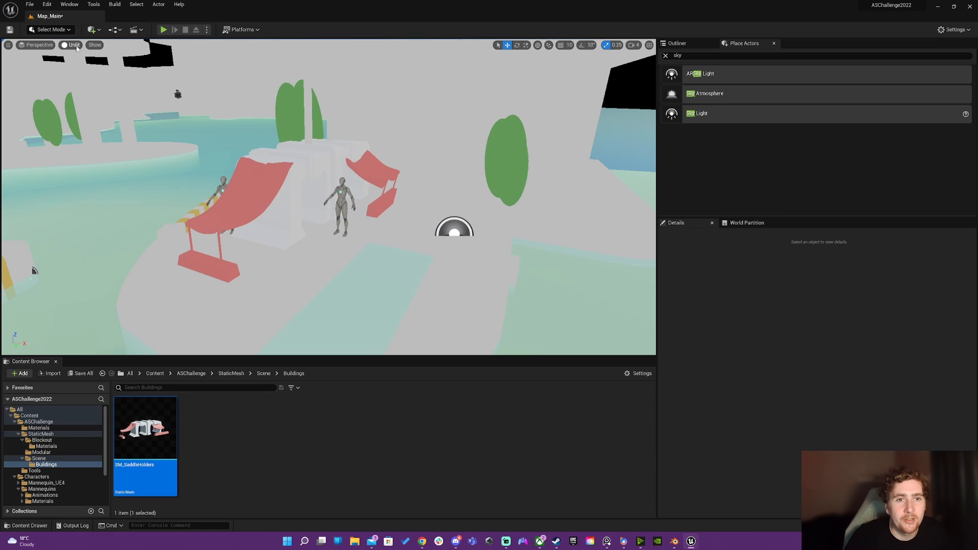
pyautogui.click(72, 44)
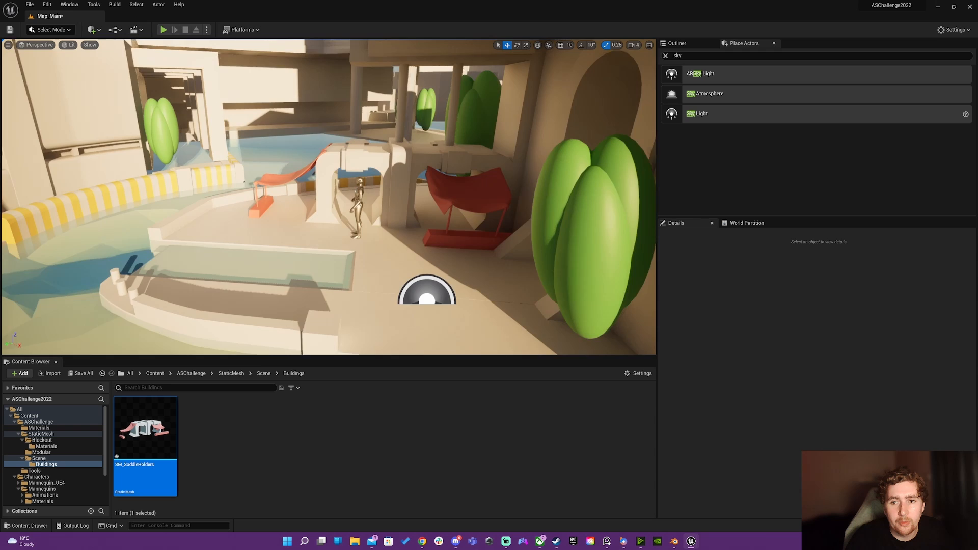
# - Look around the desert scene in the viewport before selecting the SkyLight
pyautogui.rightClick(145, 427)
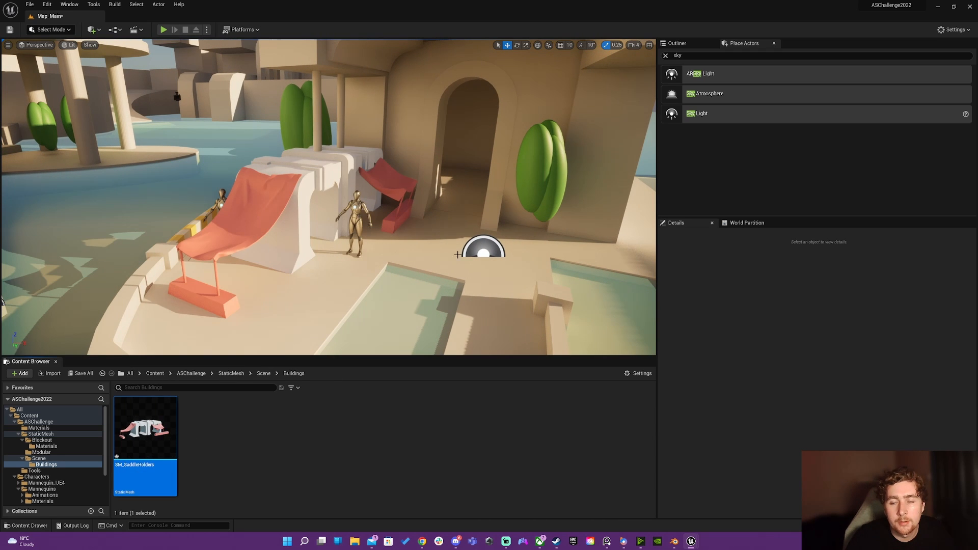
pyautogui.moveTo(437, 262)
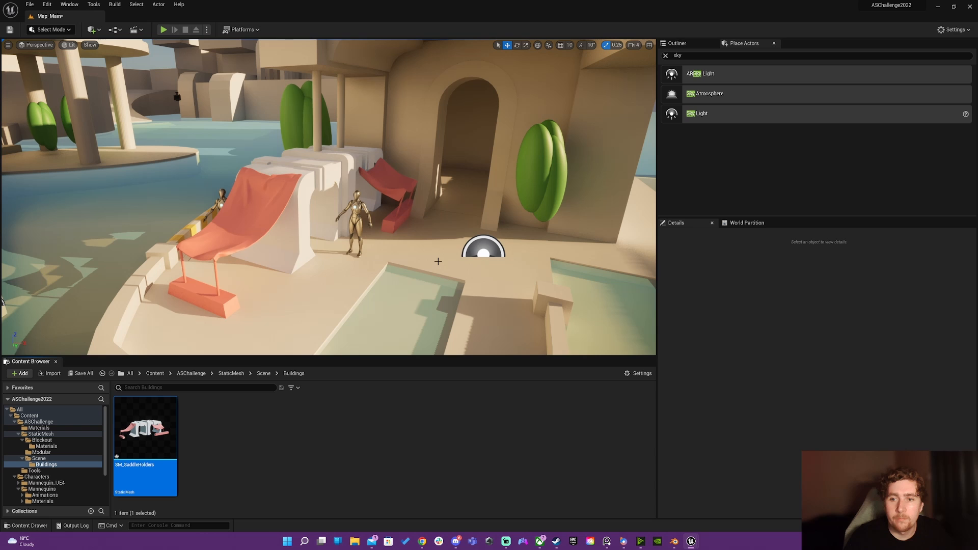
pyautogui.moveTo(460, 256)
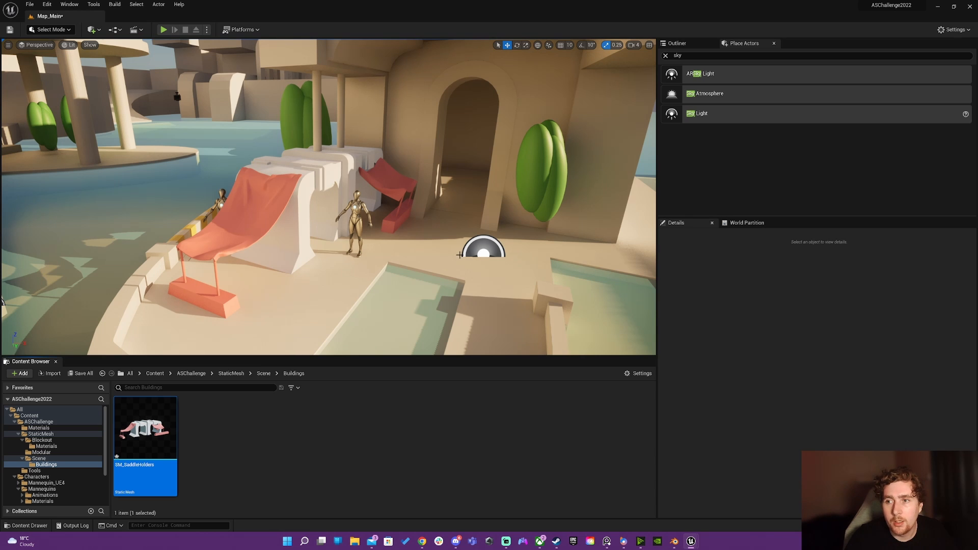
pyautogui.moveTo(428, 268)
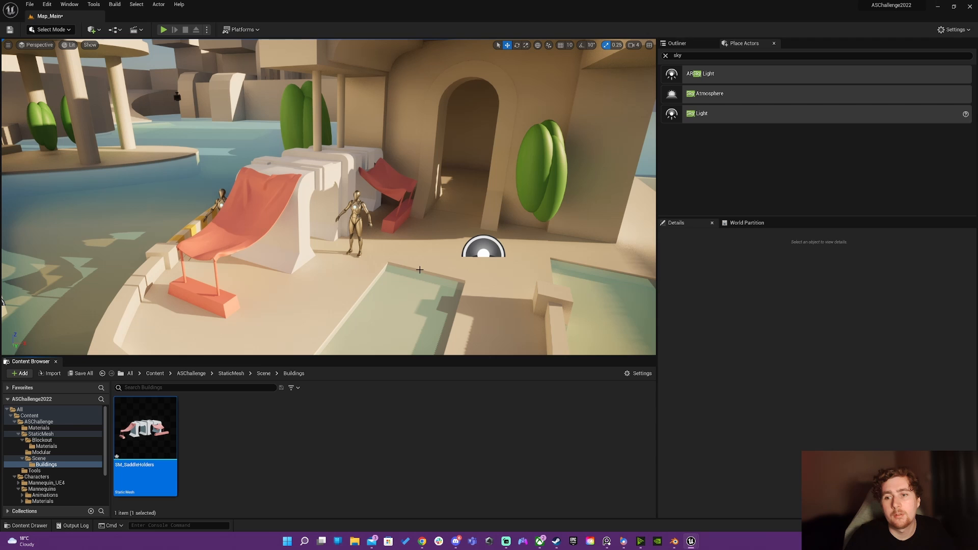
pyautogui.moveTo(475, 243)
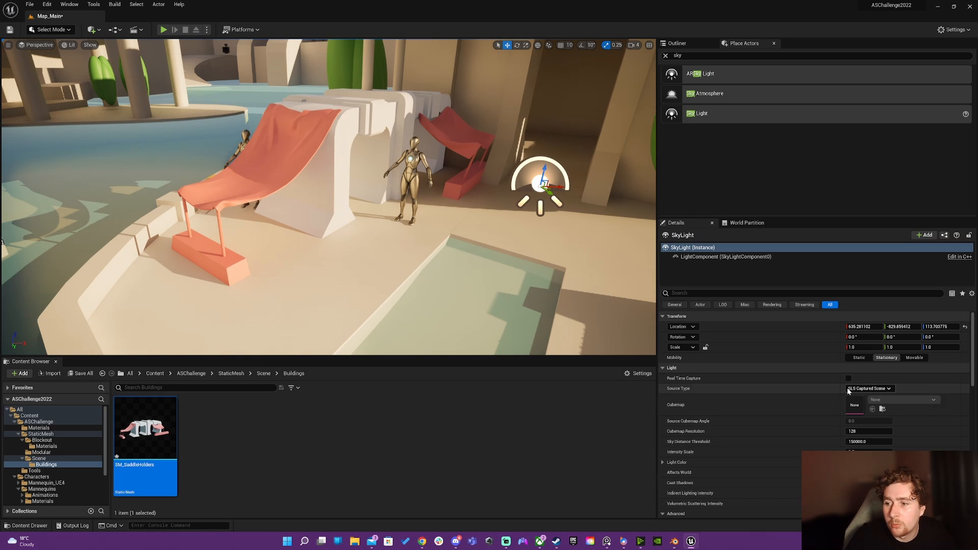
# - Enable Real Time Capture on the SkyLight and set its Lower Hemisphere Color to light blue
pyautogui.click(847, 378)
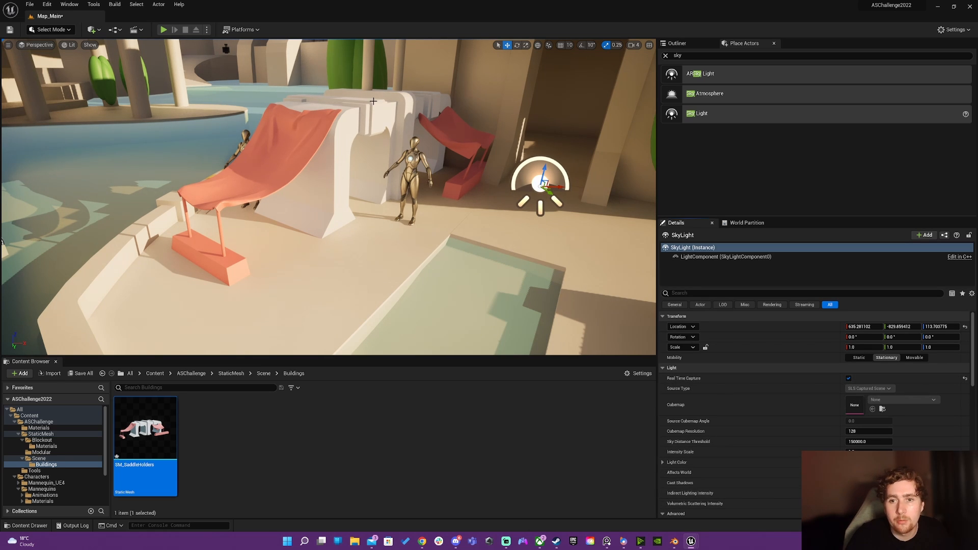
pyautogui.scroll(-3)
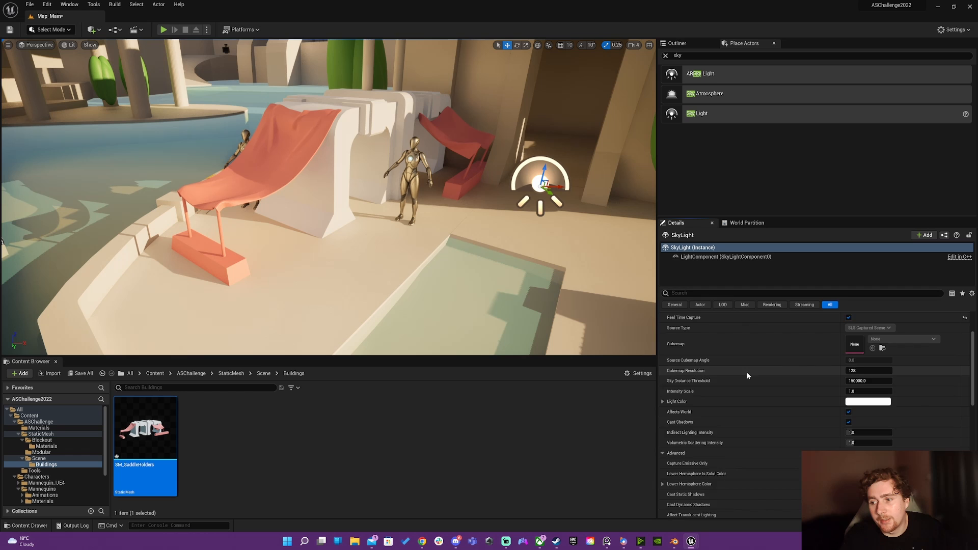
pyautogui.scroll(-3)
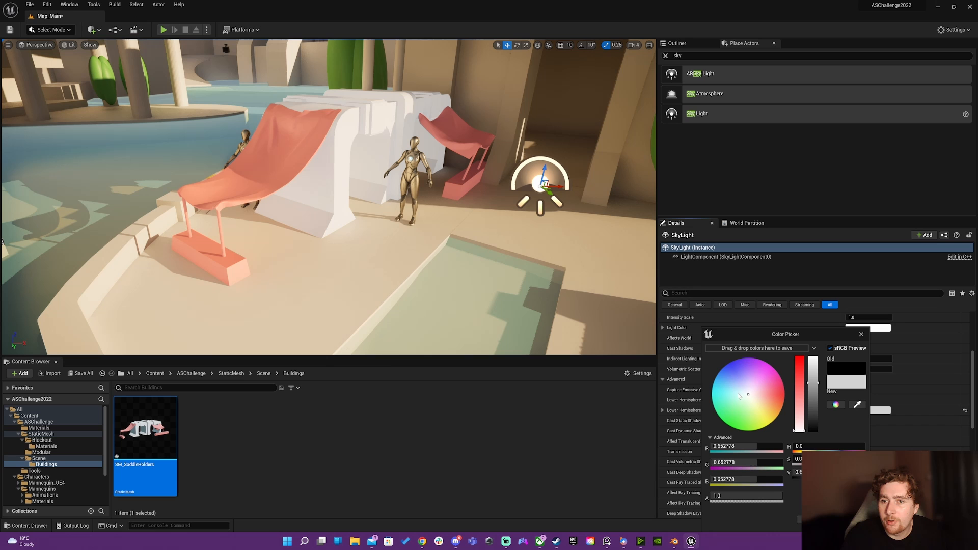
pyautogui.click(726, 381)
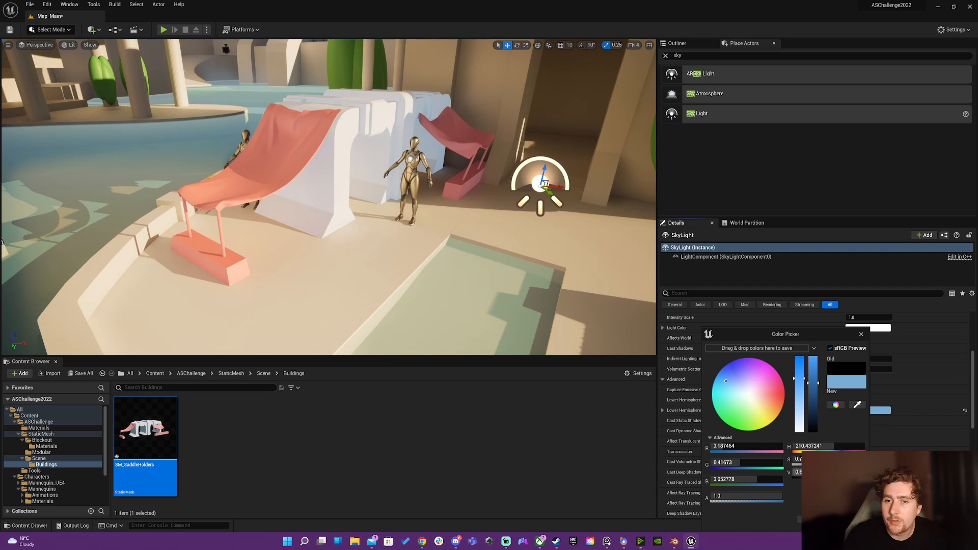
pyautogui.click(862, 334)
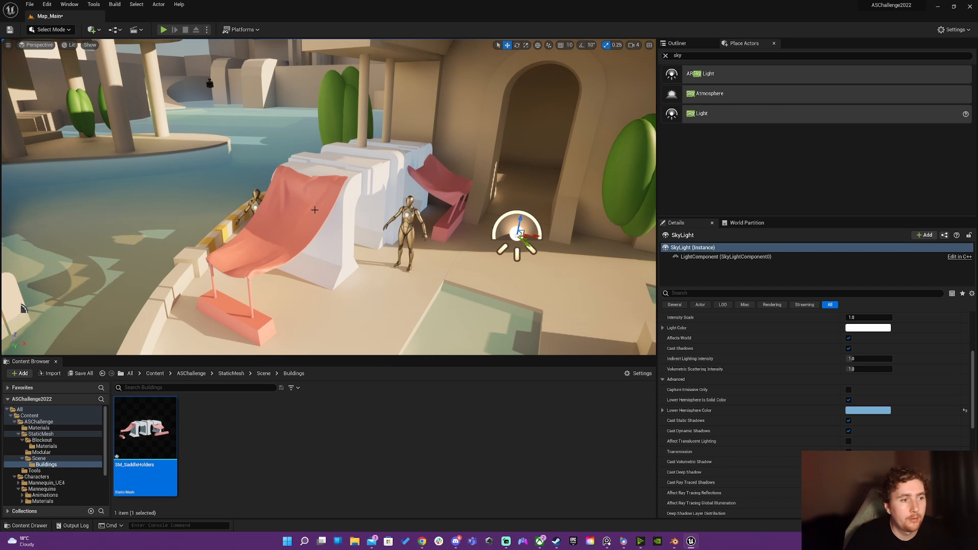
pyautogui.moveTo(307, 186)
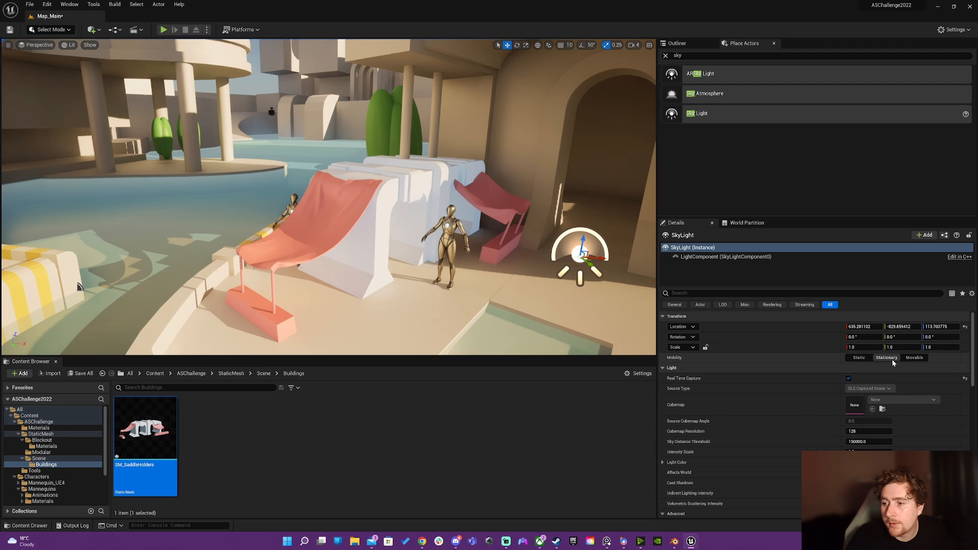
# - Set the SkyLight's Mobility to Movable in the Details panel
pyautogui.click(914, 358)
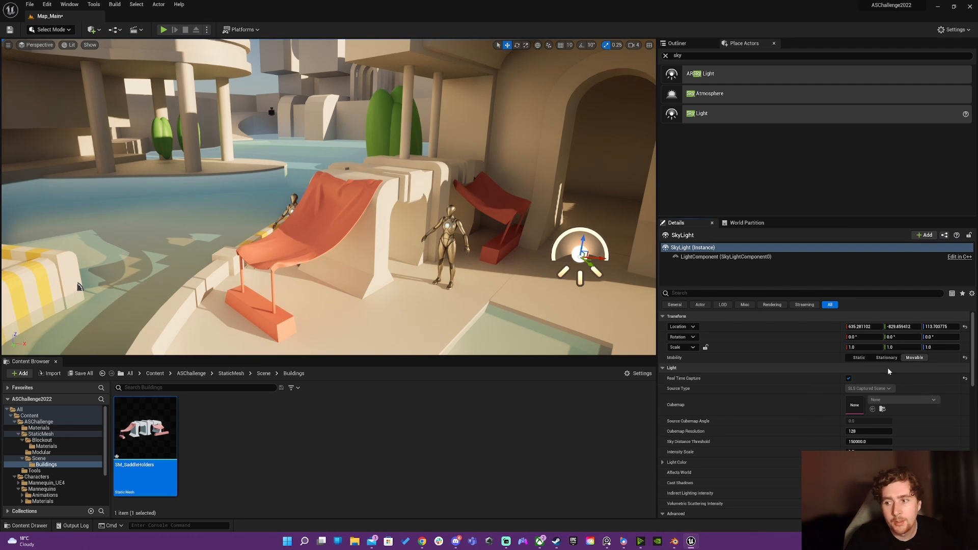
pyautogui.moveTo(858, 357)
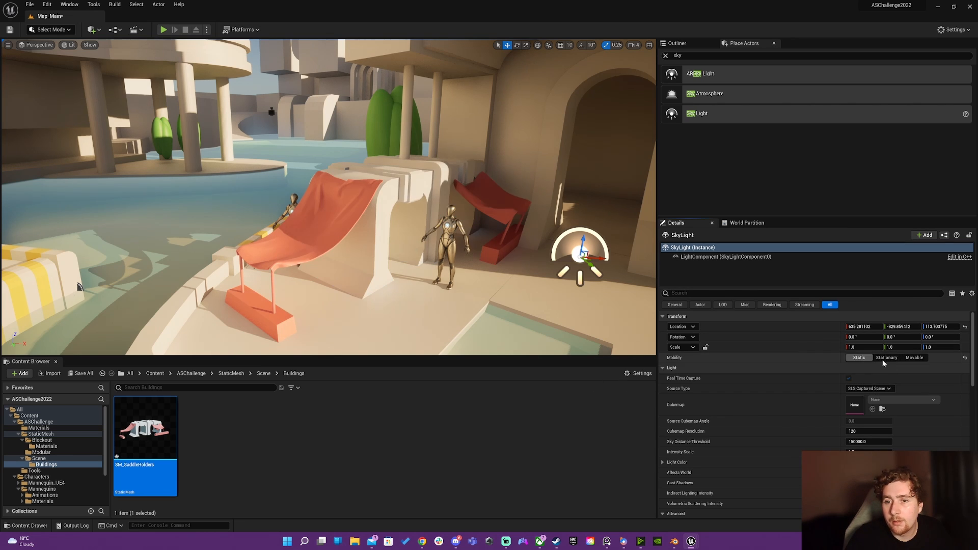
pyautogui.moveTo(859, 358)
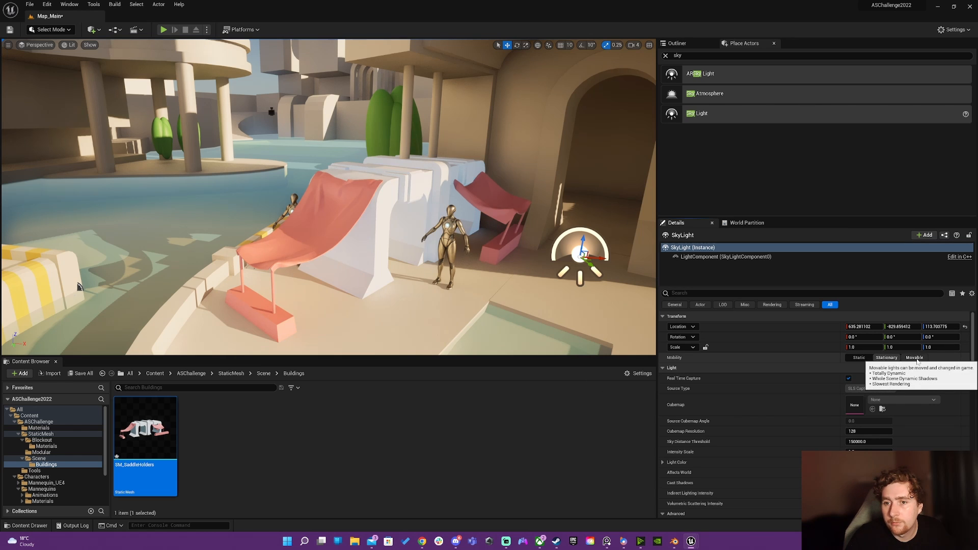
pyautogui.click(886, 358)
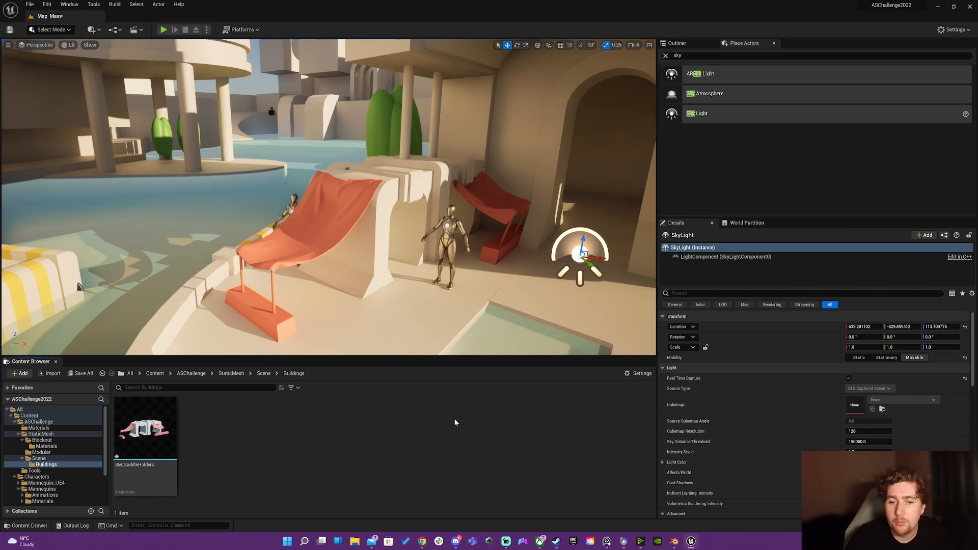
# - Search Project Settings for 'ligh', then for 'static' to find the lighting options
pyautogui.click(46, 4)
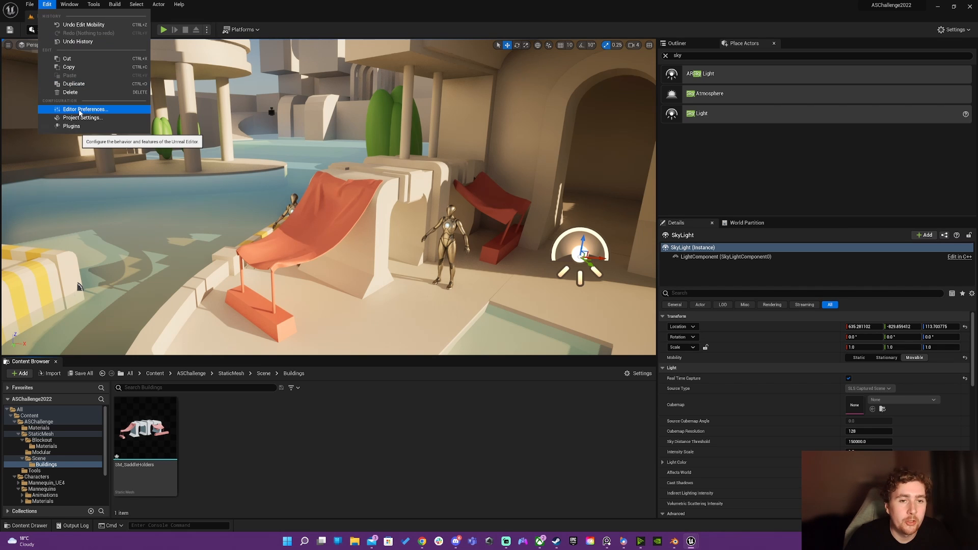
pyautogui.click(82, 117)
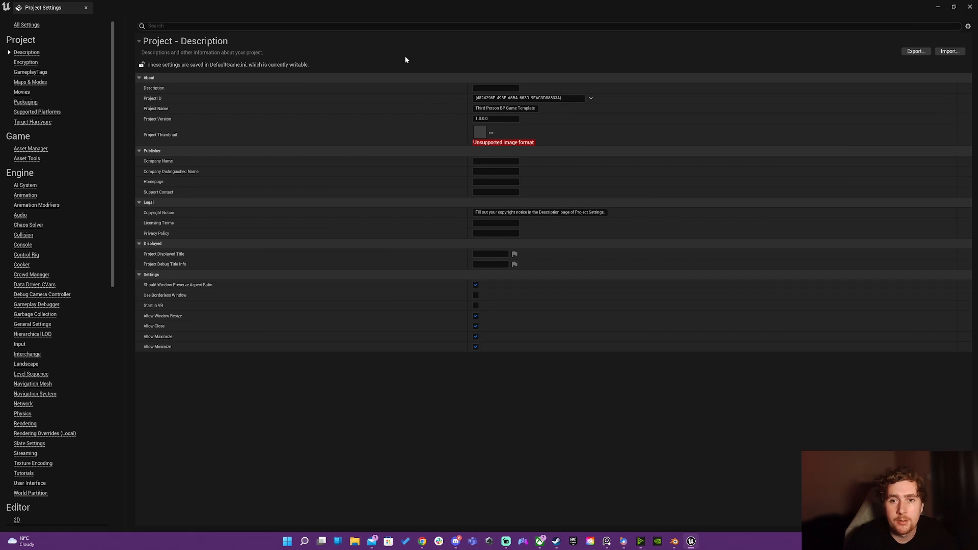
pyautogui.click(437, 26)
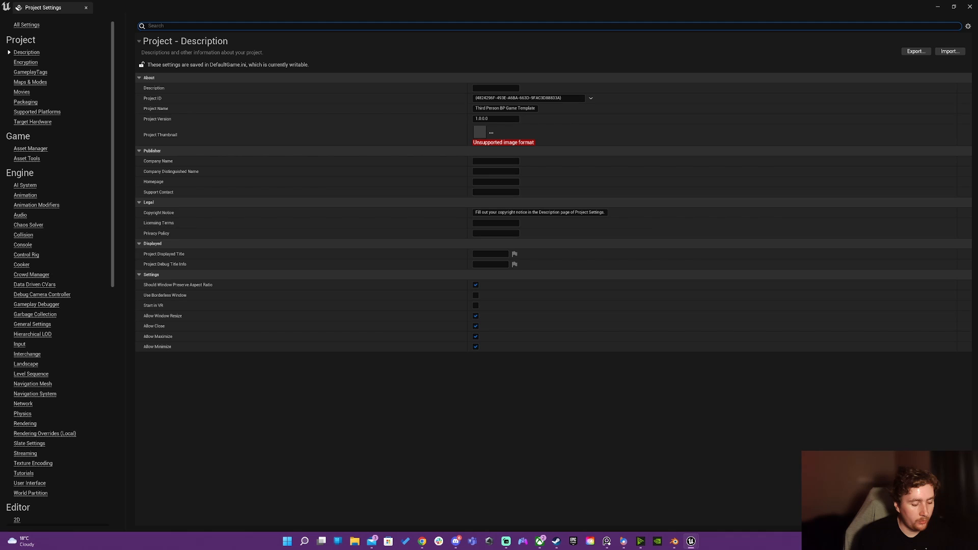
pyautogui.write('lightmas')
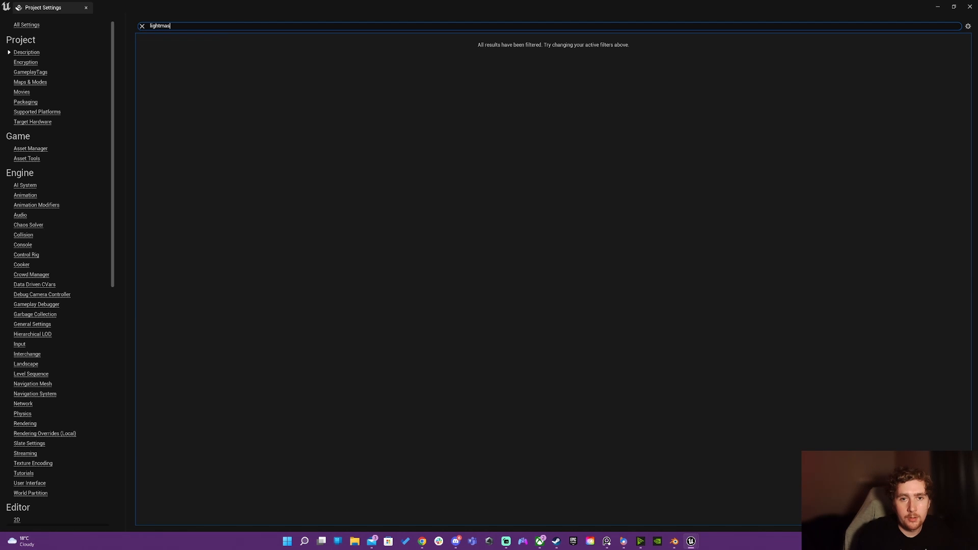
pyautogui.click(141, 25)
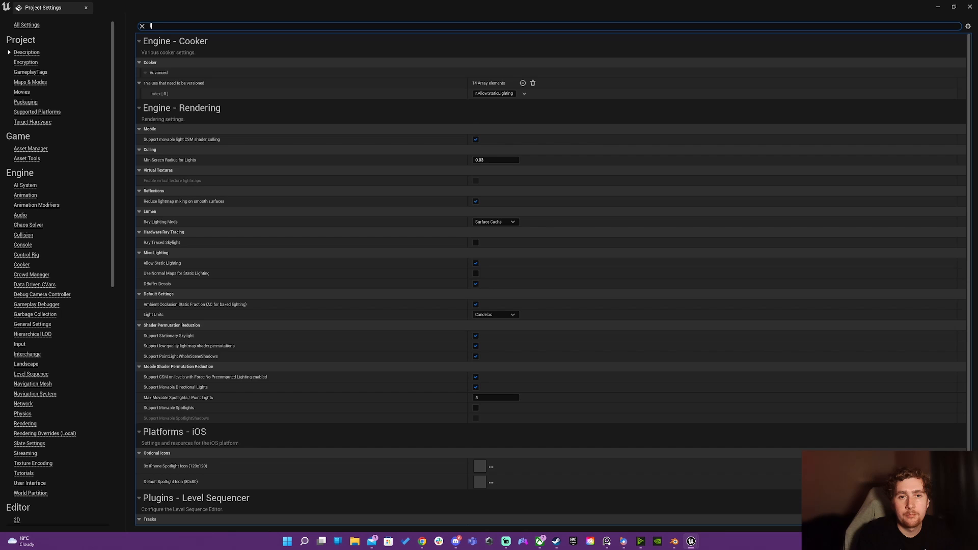
pyautogui.write('static')
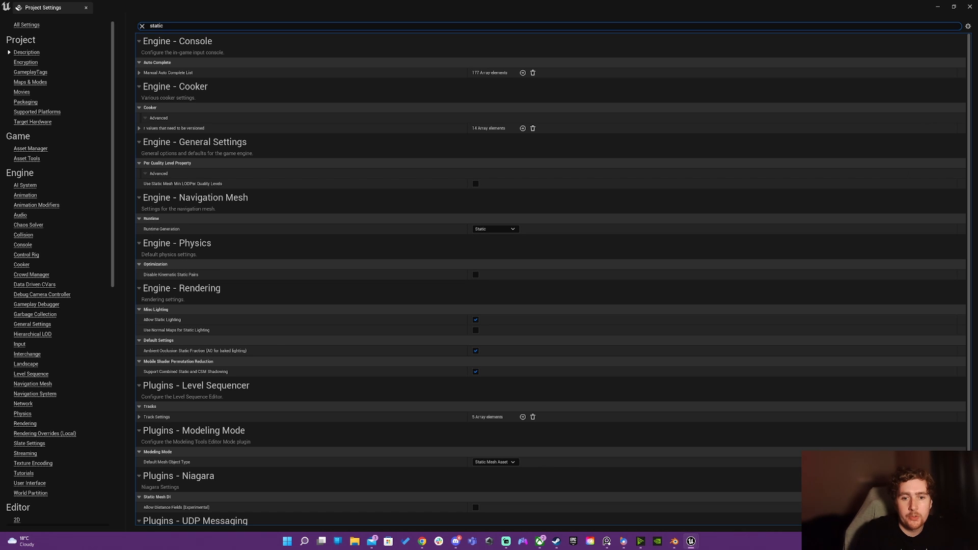
pyautogui.moveTo(163, 319)
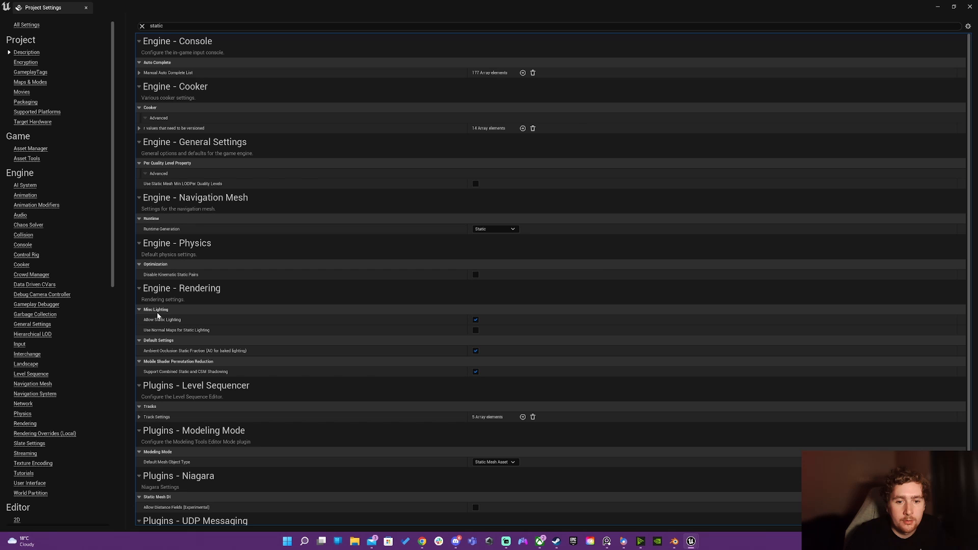
pyautogui.moveTo(162, 319)
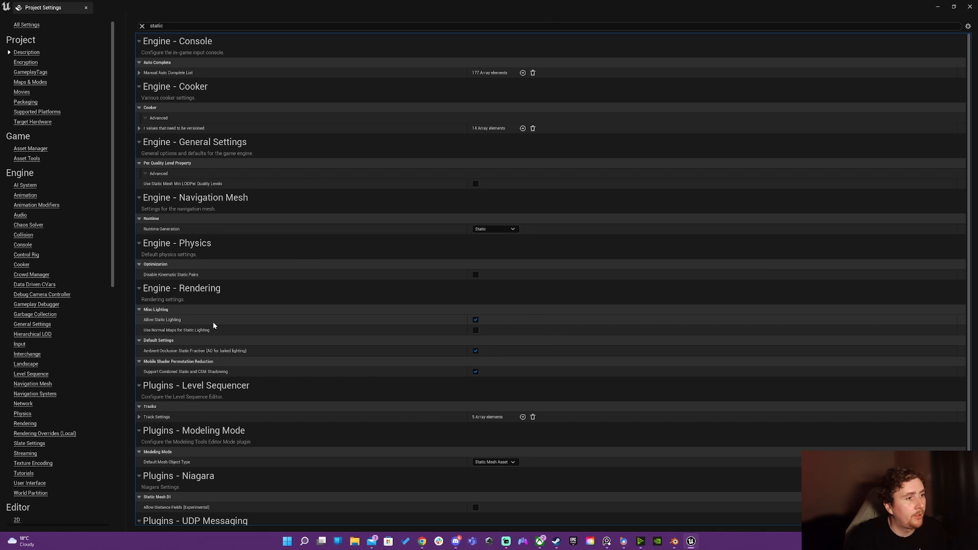
# - Uncheck Allow Static Lighting under Engine - Rendering
pyautogui.click(475, 319)
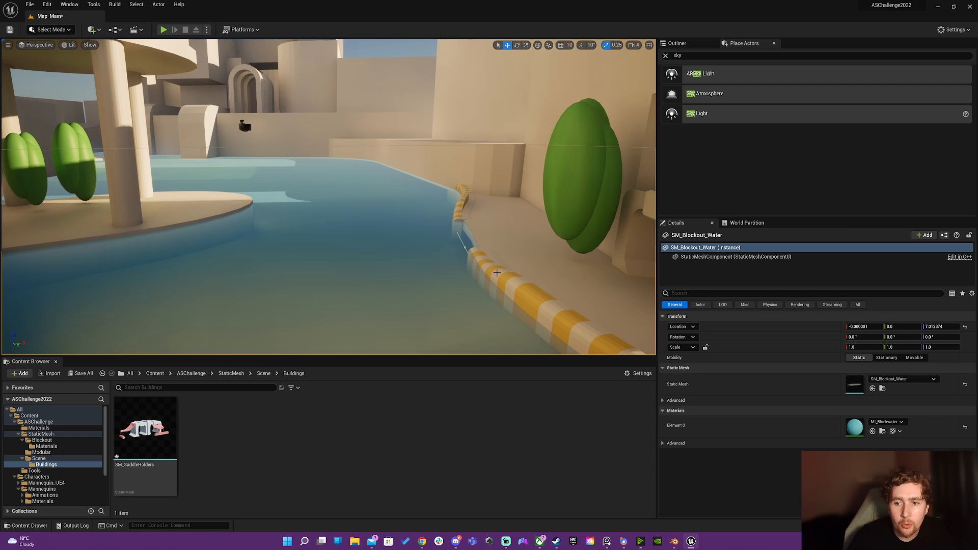
pyautogui.moveTo(401, 239)
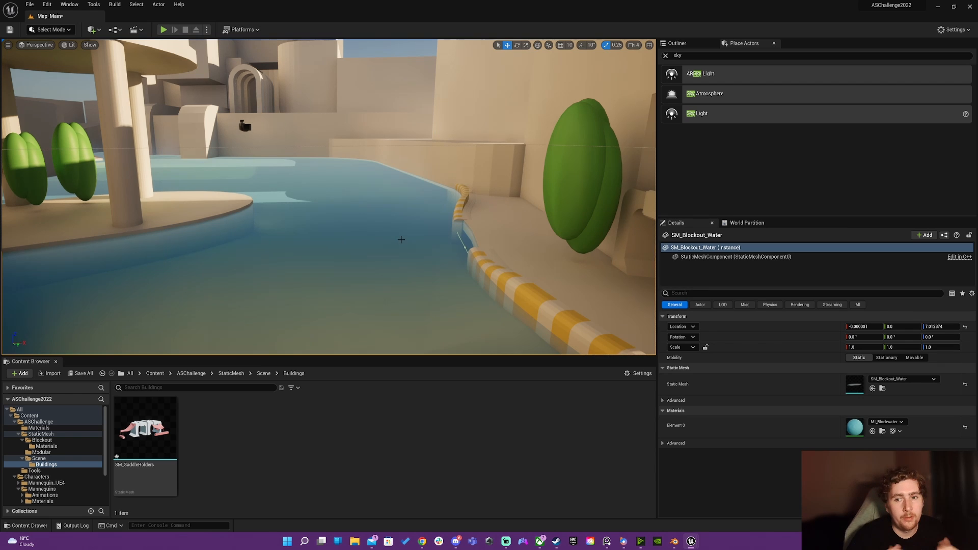
pyautogui.click(71, 44)
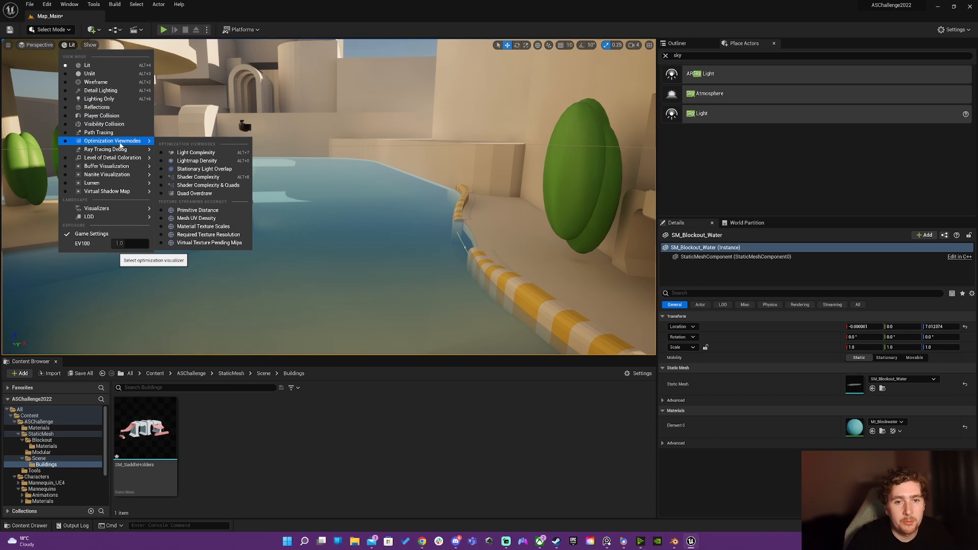
pyautogui.click(199, 176)
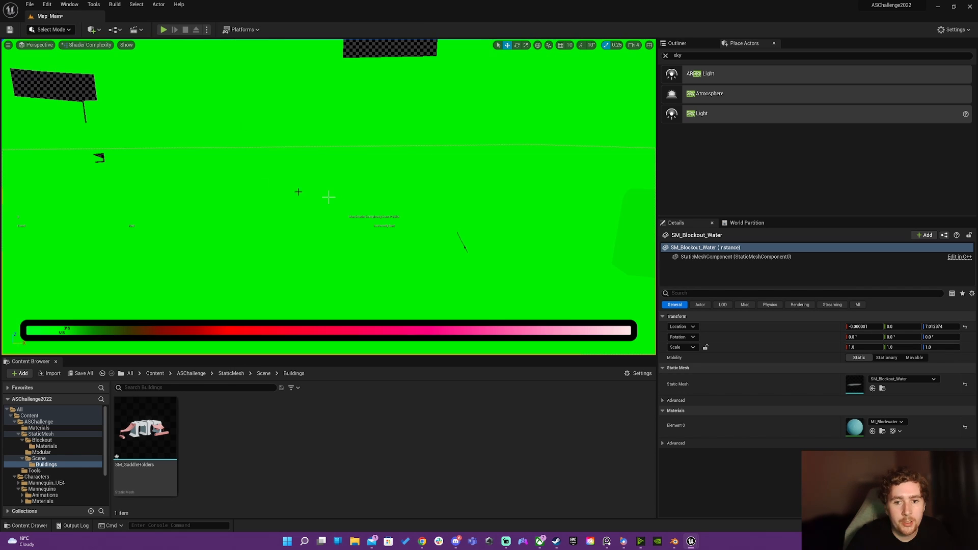
pyautogui.click(90, 44)
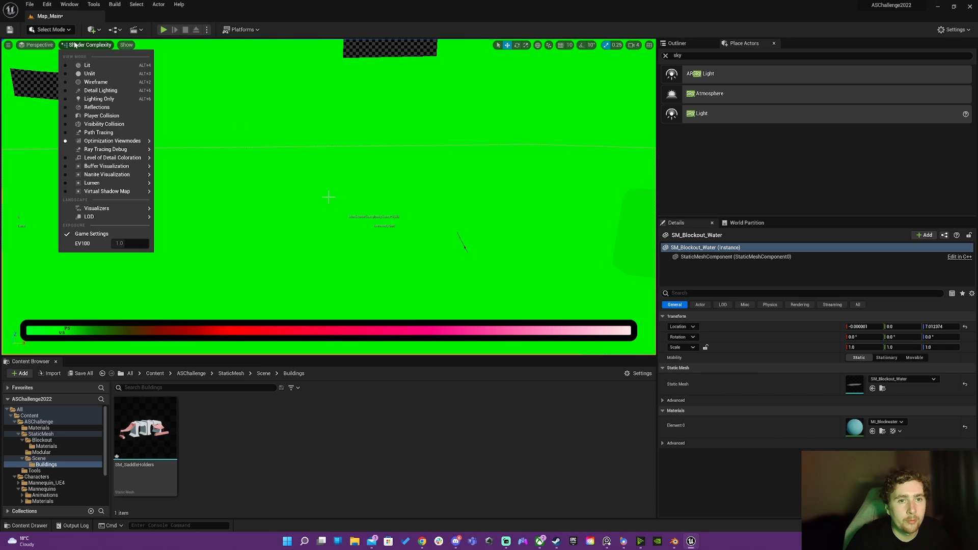
pyautogui.click(86, 65)
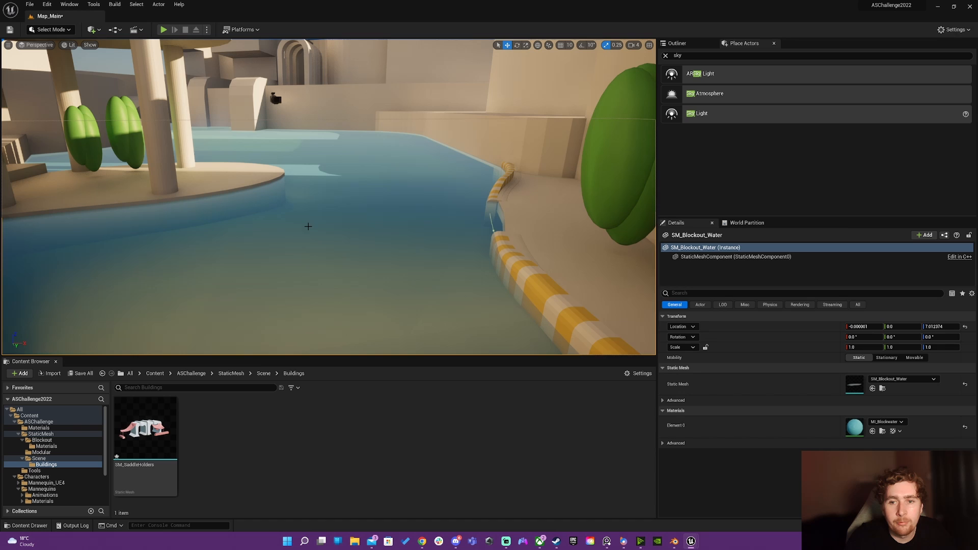
pyautogui.moveTo(358, 254)
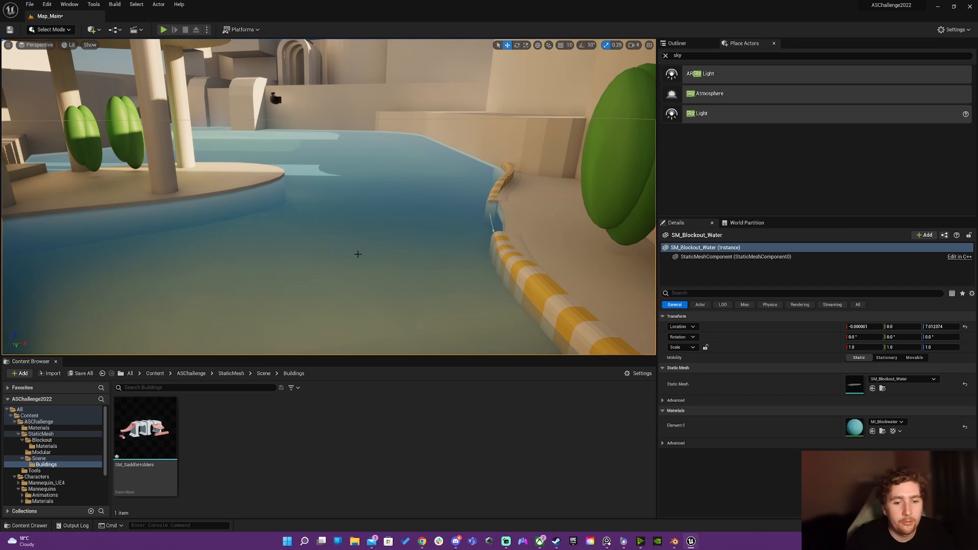
pyautogui.moveTo(370, 250)
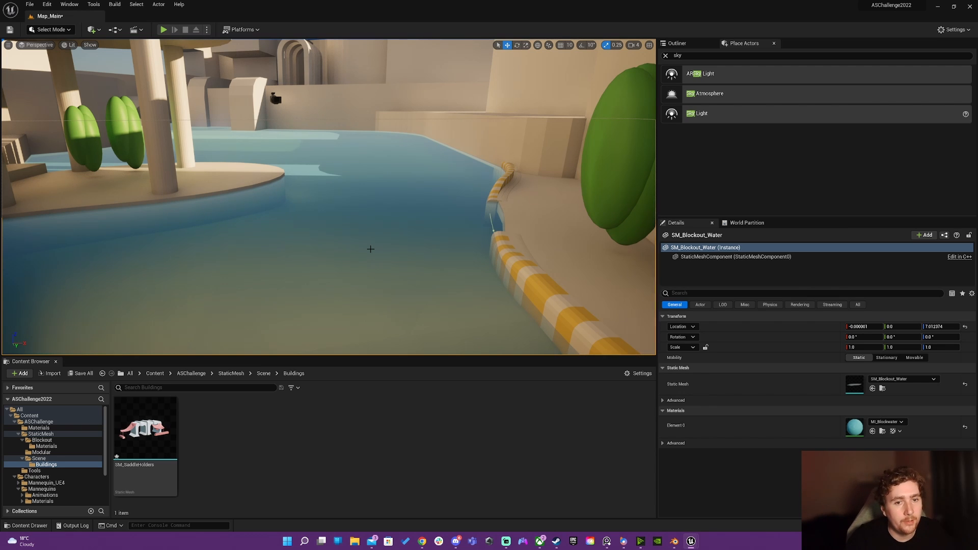
# - Show the viewport view mode list with the Lumen visualization submenu
pyautogui.click(71, 43)
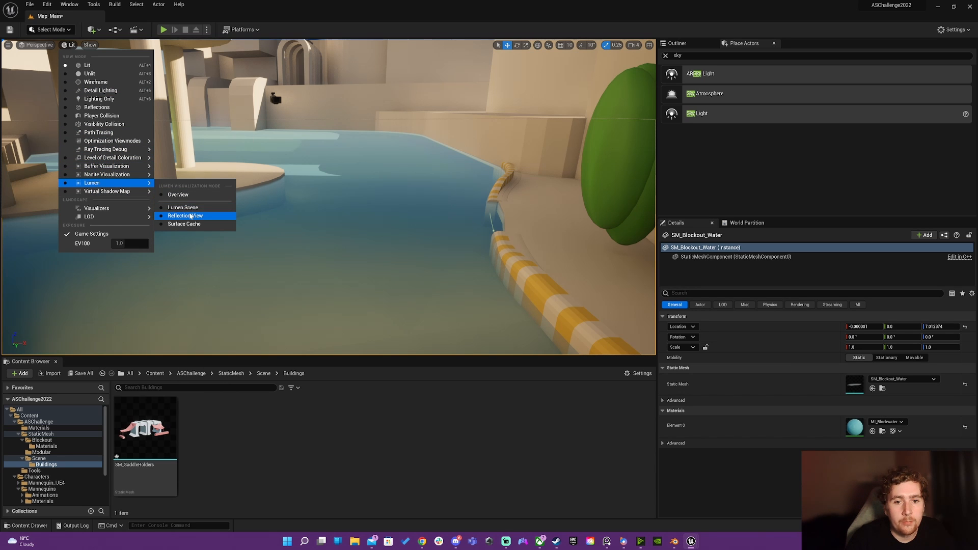
# - Switch the viewport to Lumen Reflection View to inspect the water's mirror-like reflections
pyautogui.click(185, 215)
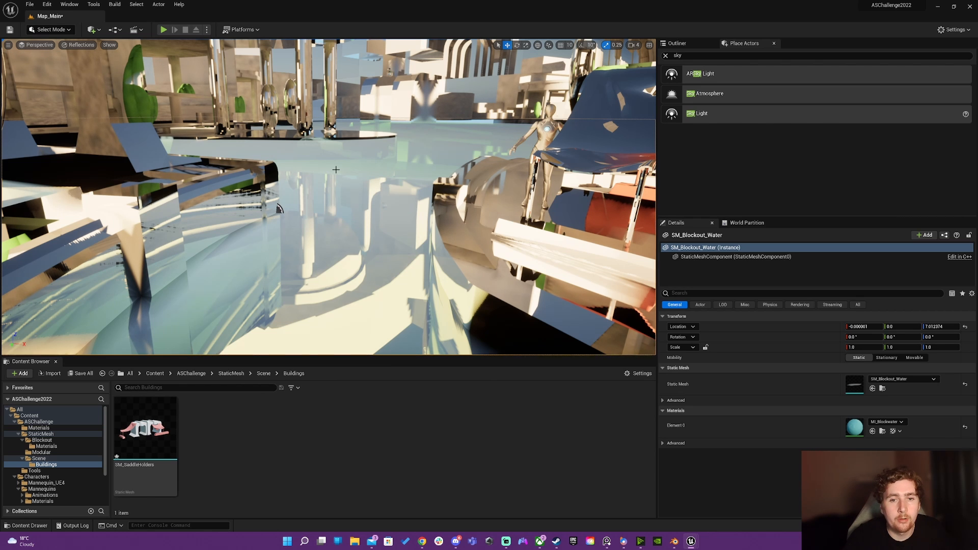
pyautogui.click(80, 43)
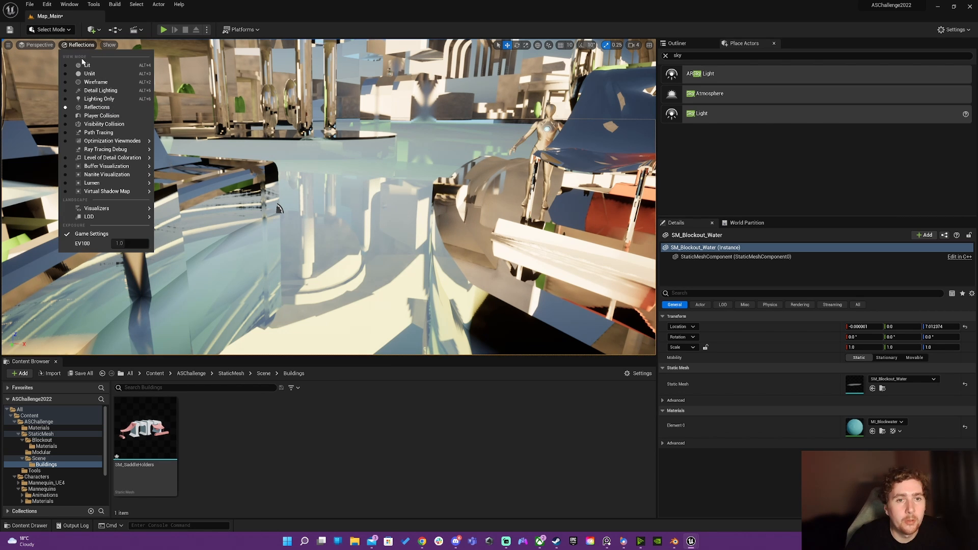